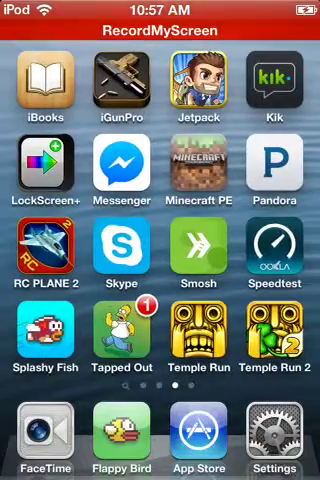
Swipe across the home screen while YouTube shows its account menu with What to Watch and Watch Later.
scroll(left, 3)
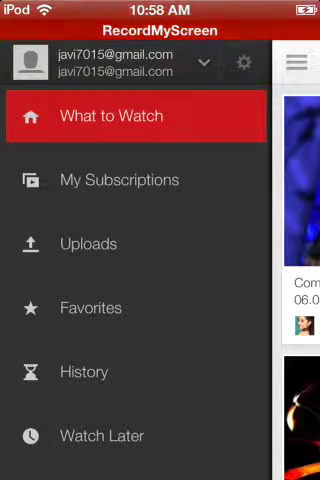
Exit YouTube with the Home button, landing on the first home screen page.
key(home)
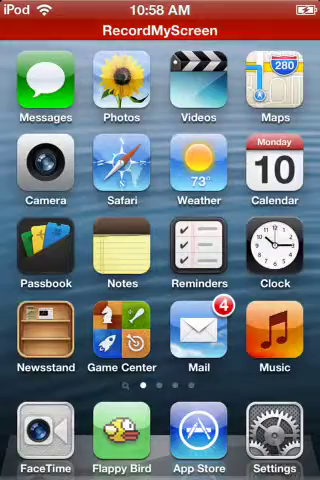
Page forward to the home screen page holding Textfree EX and RecordMyScreen.
click(196, 340)
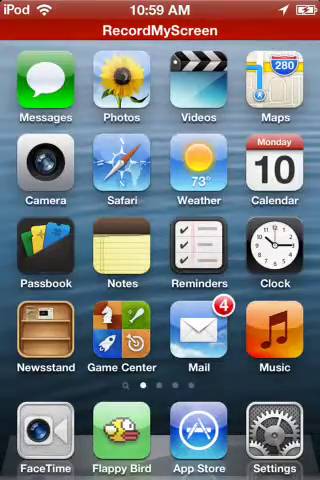
scroll(left, 3)
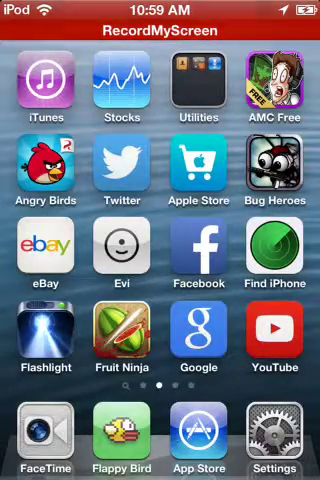
scroll(left, 3)
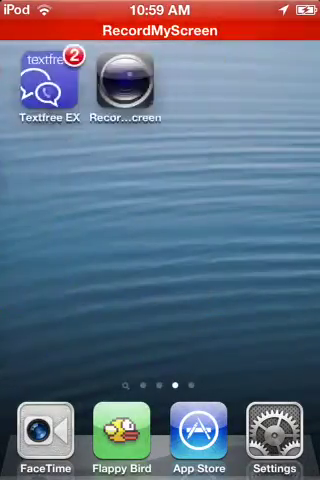